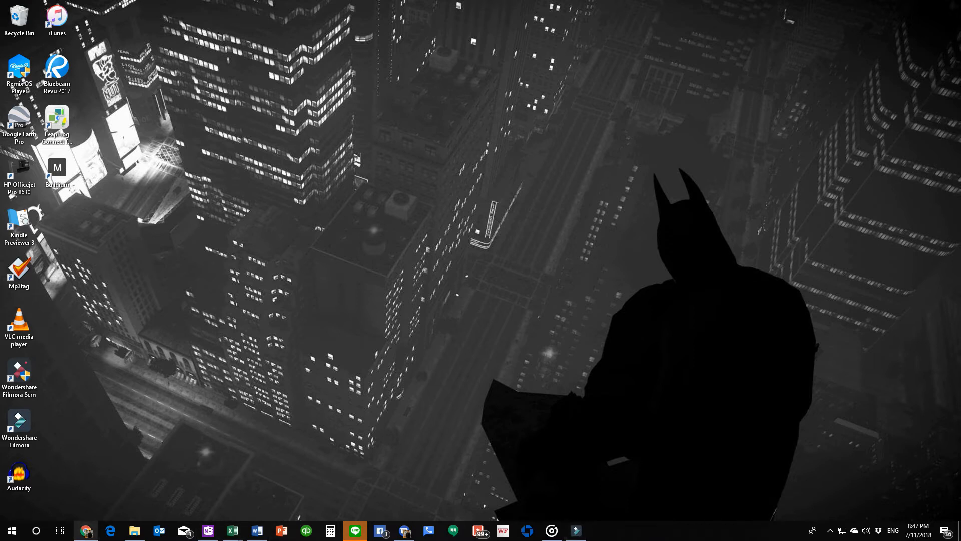
# Bring Chrome forward to show the NewsReel video on installing Cobalt's Play Store on BlackBerry 10.
pyautogui.click(85, 531)
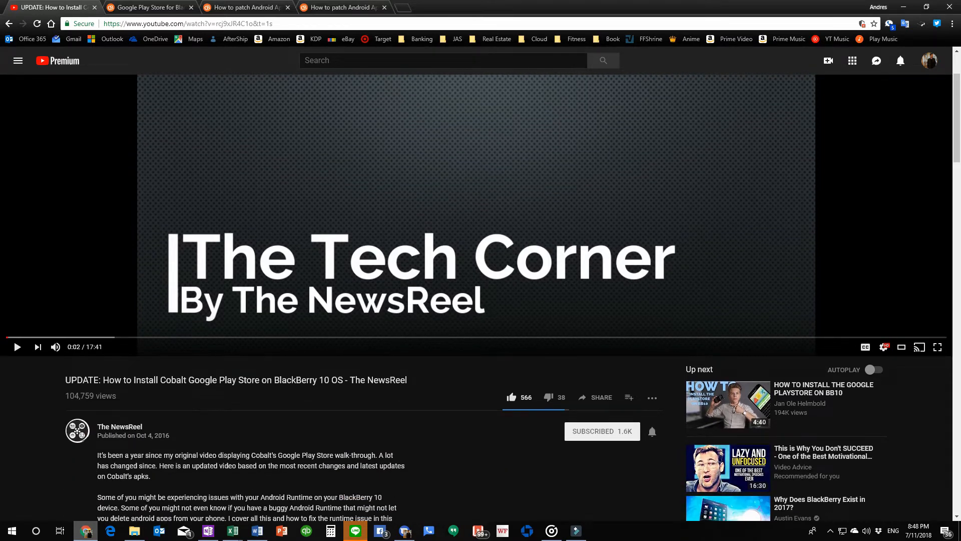
pyautogui.scroll(-3)
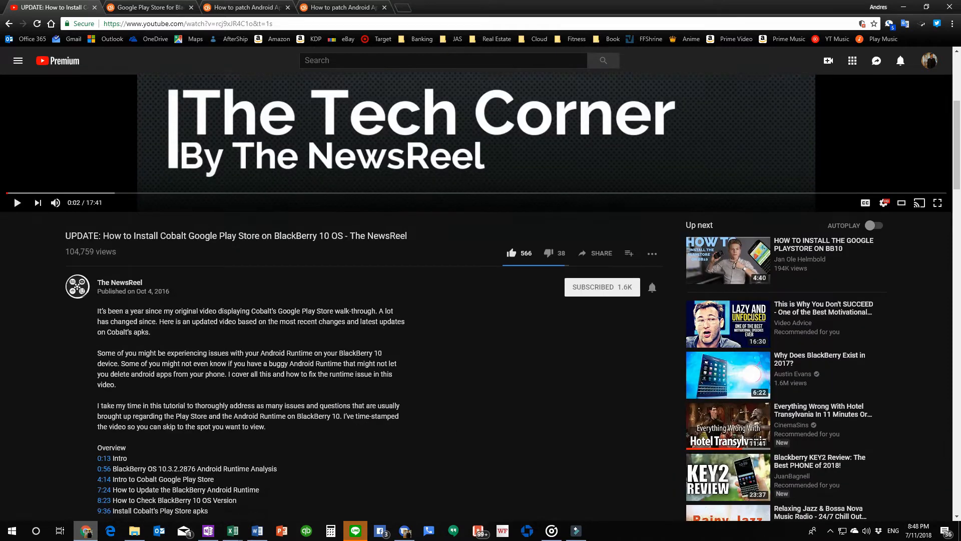
pyautogui.scroll(-3)
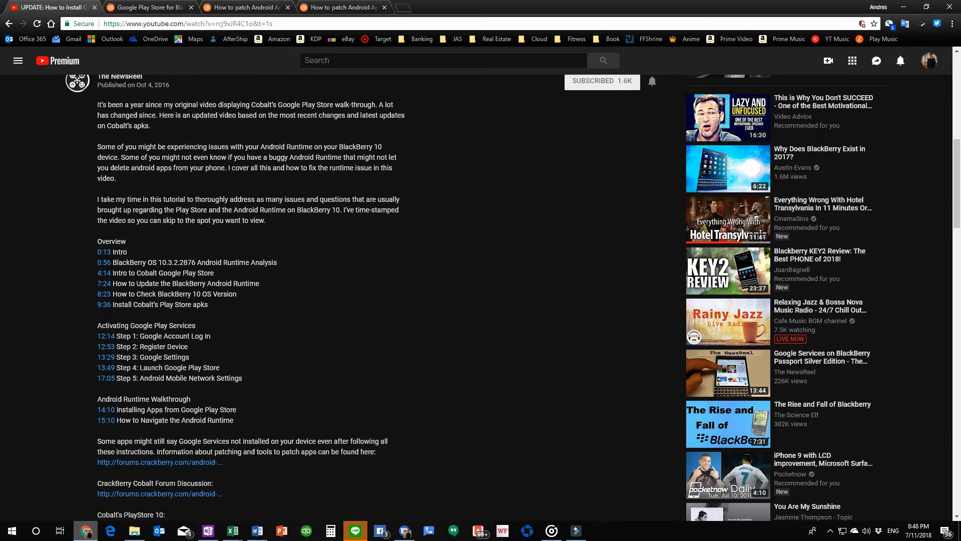
pyautogui.scroll(-3)
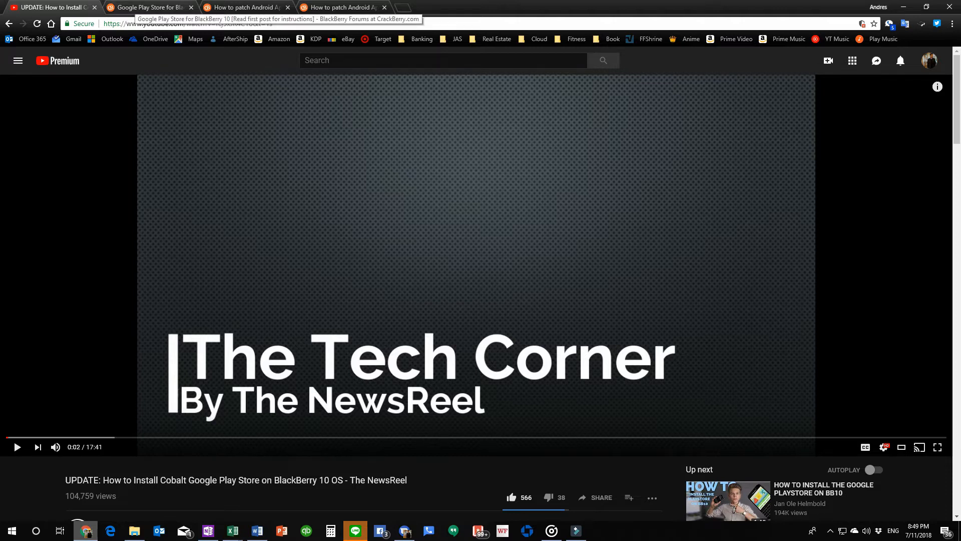
# Switch to the 'Google Play Store for BlackBerry 10' thread and scroll to Cobalt232's first post.
pyautogui.click(147, 6)
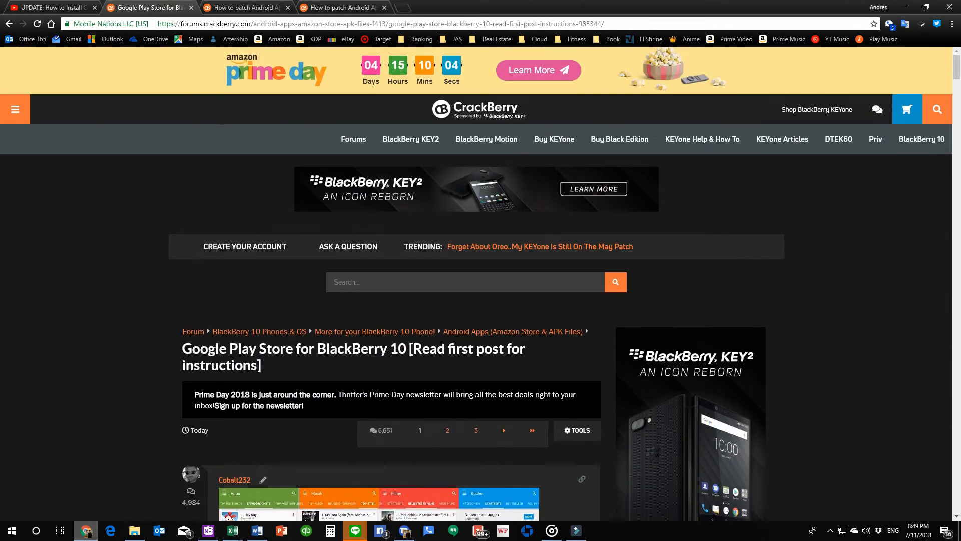
pyautogui.scroll(-3)
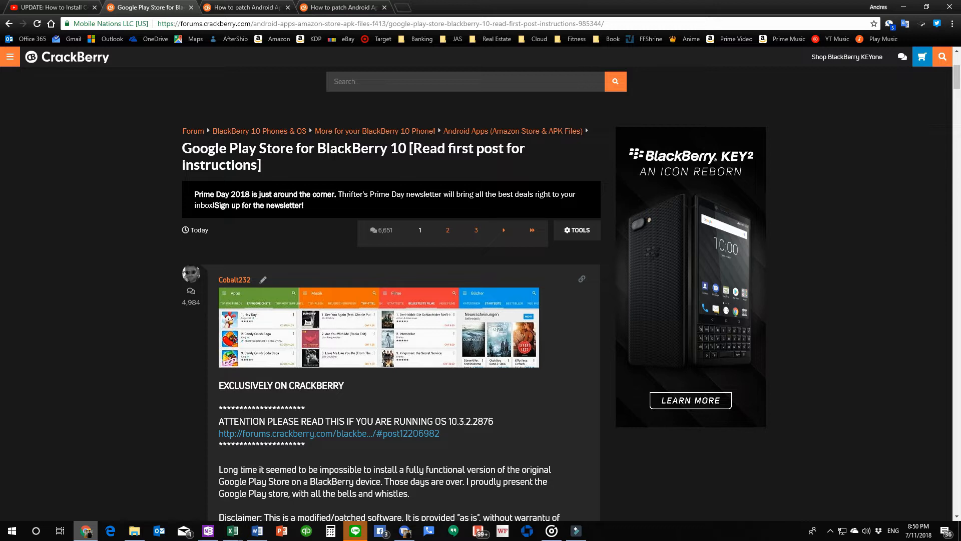
pyautogui.scroll(-3)
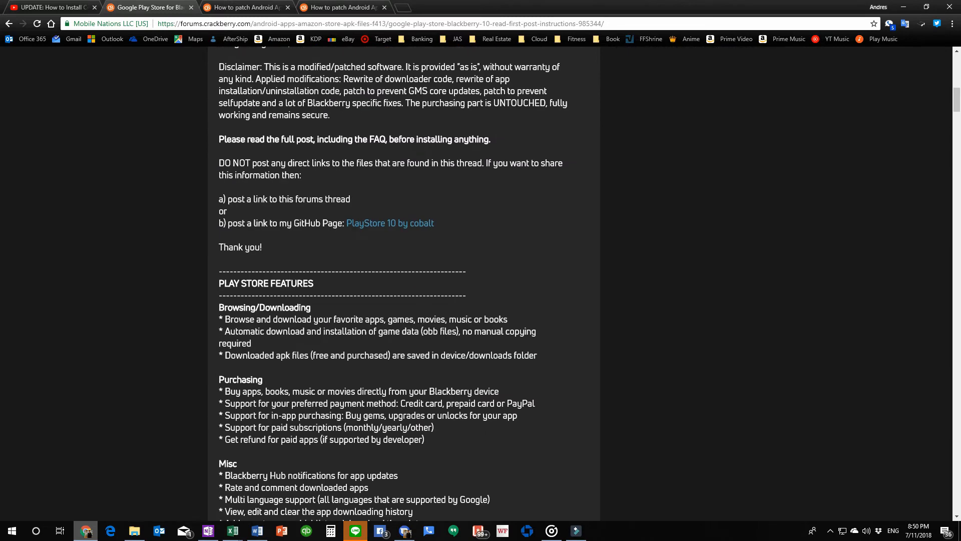
pyautogui.scroll(-3)
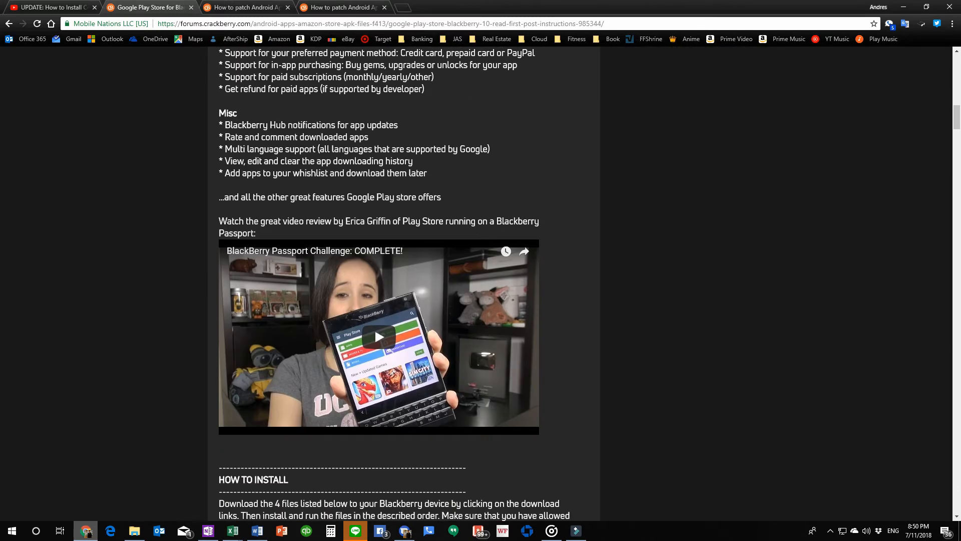
pyautogui.scroll(-3)
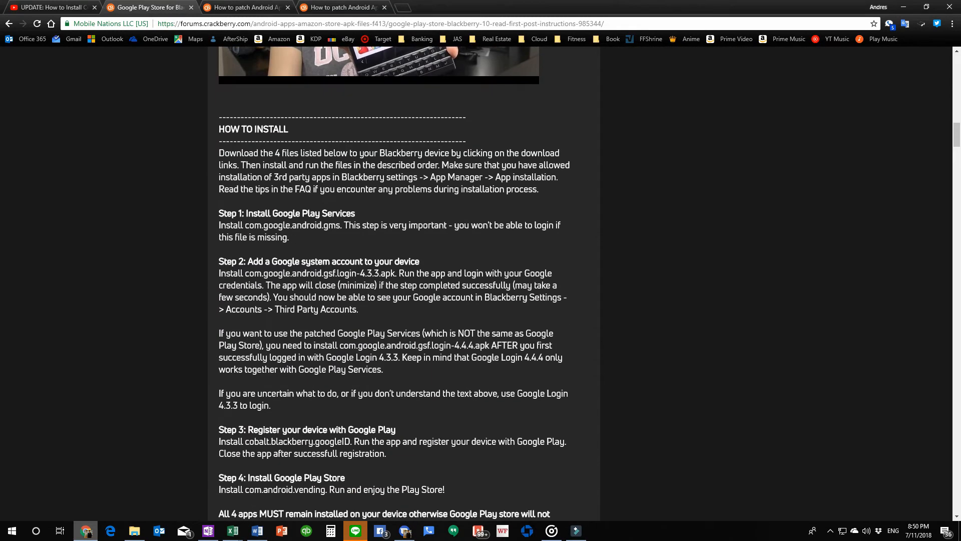
pyautogui.scroll(-3)
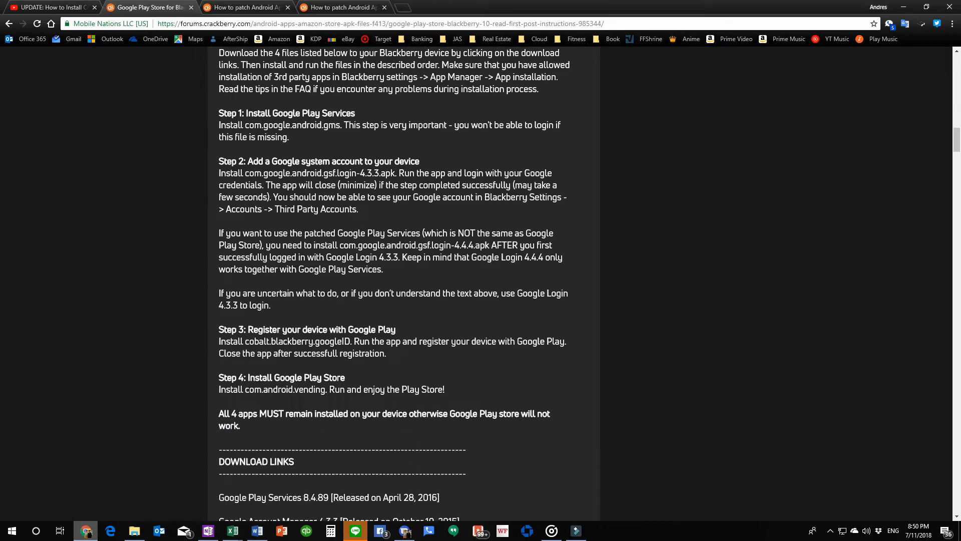
pyautogui.scroll(-3)
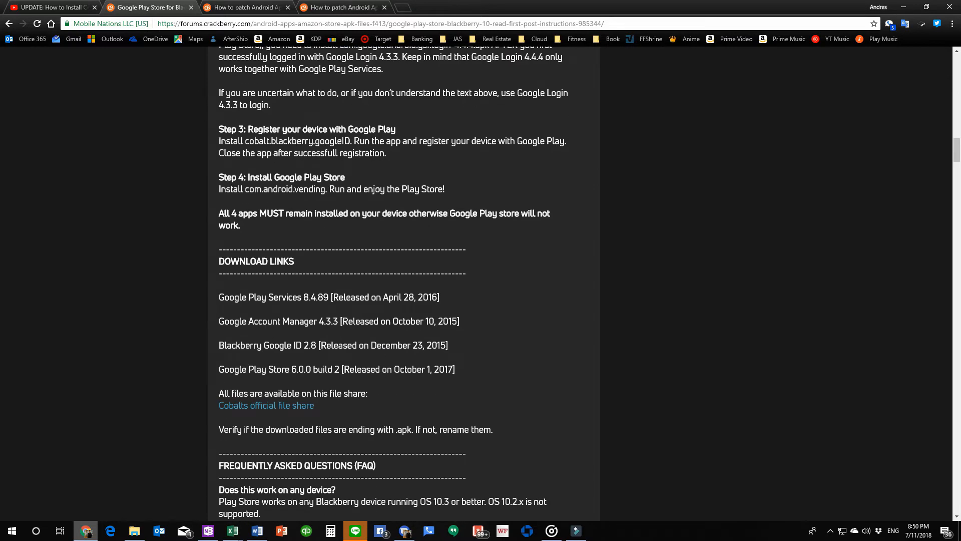
pyautogui.scroll(-3)
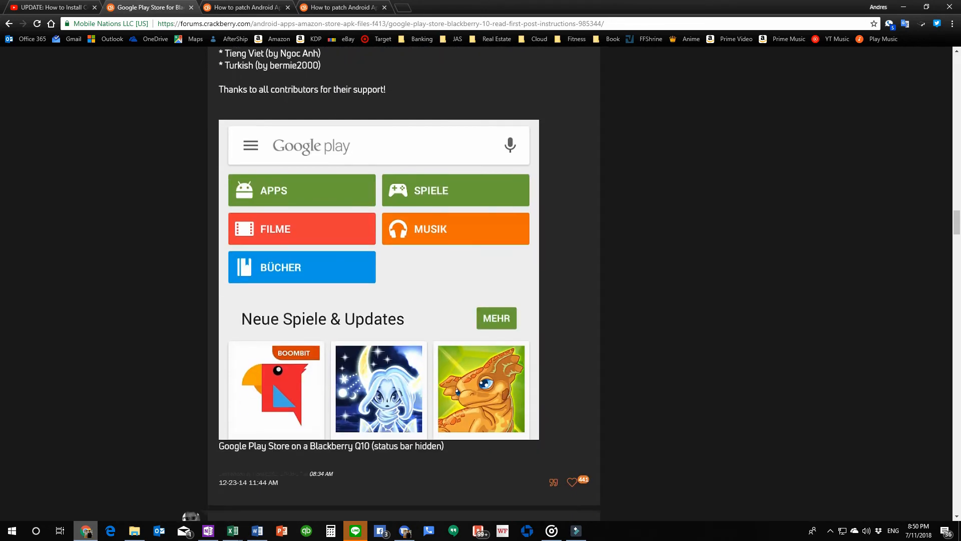
# Scroll through the version history to the download links and begin selecting the Play Services line.
pyautogui.scroll(-3)
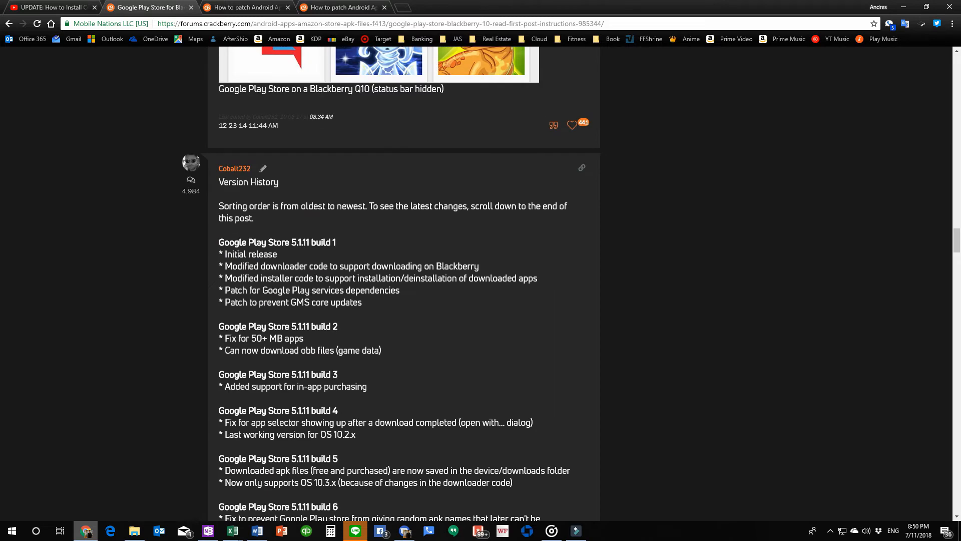
pyautogui.scroll(-3)
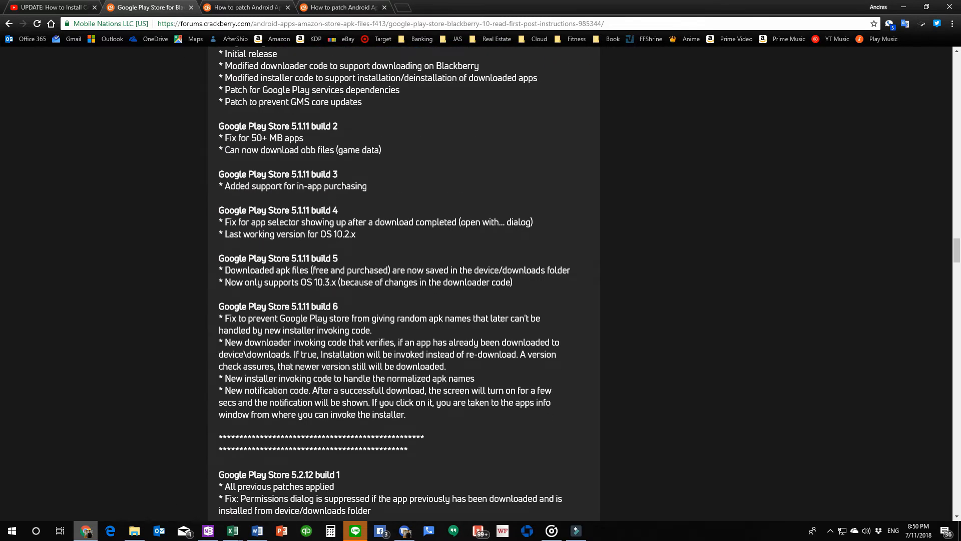
pyautogui.scroll(-3)
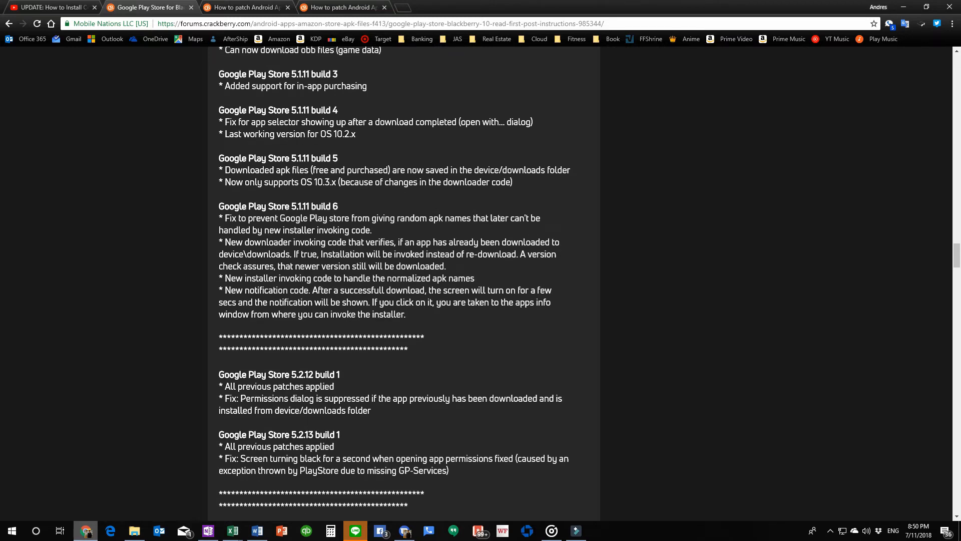
pyautogui.scroll(-3)
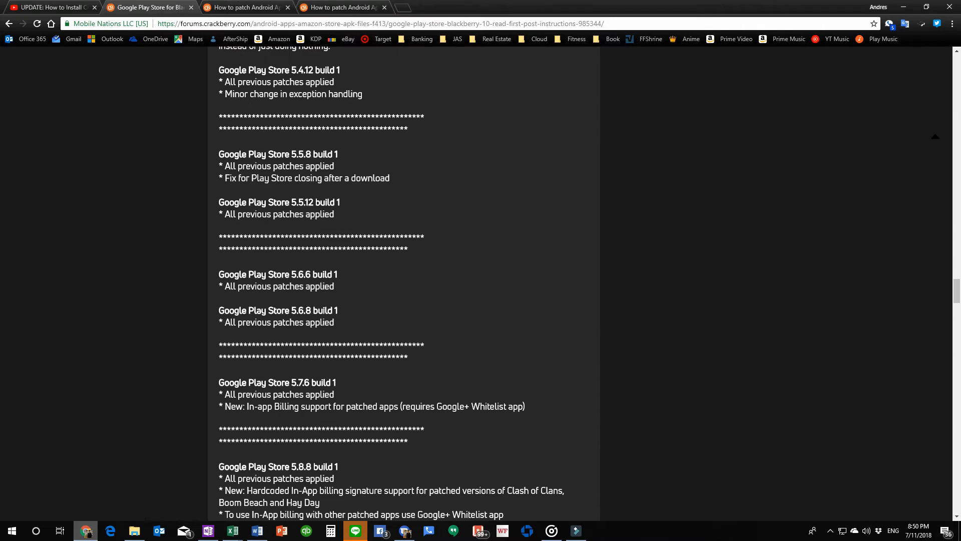
pyautogui.scroll(-3)
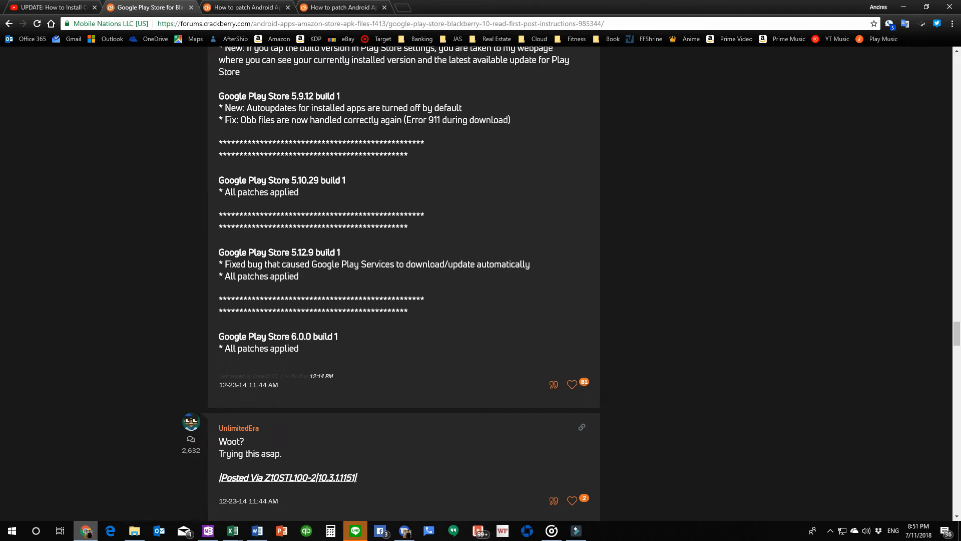
pyautogui.scroll(3)
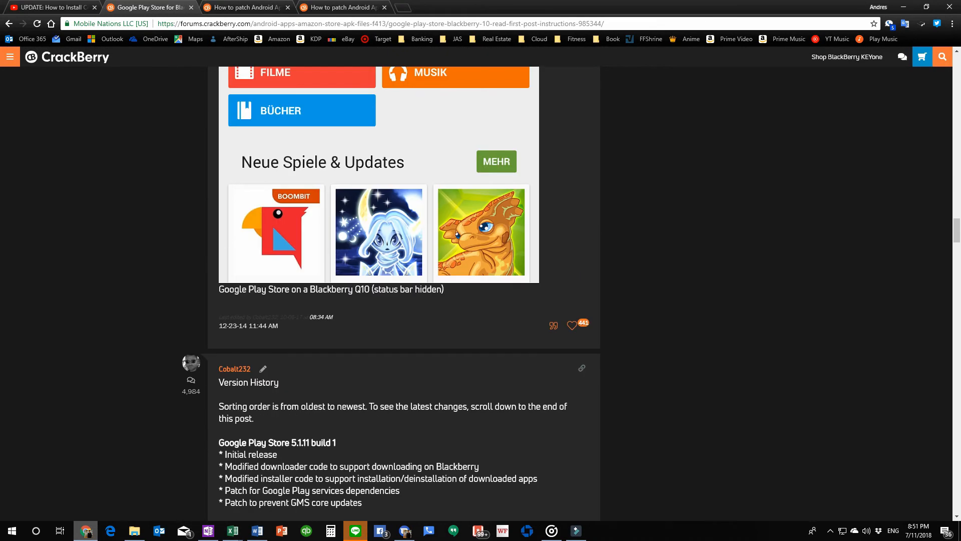
pyautogui.scroll(-3)
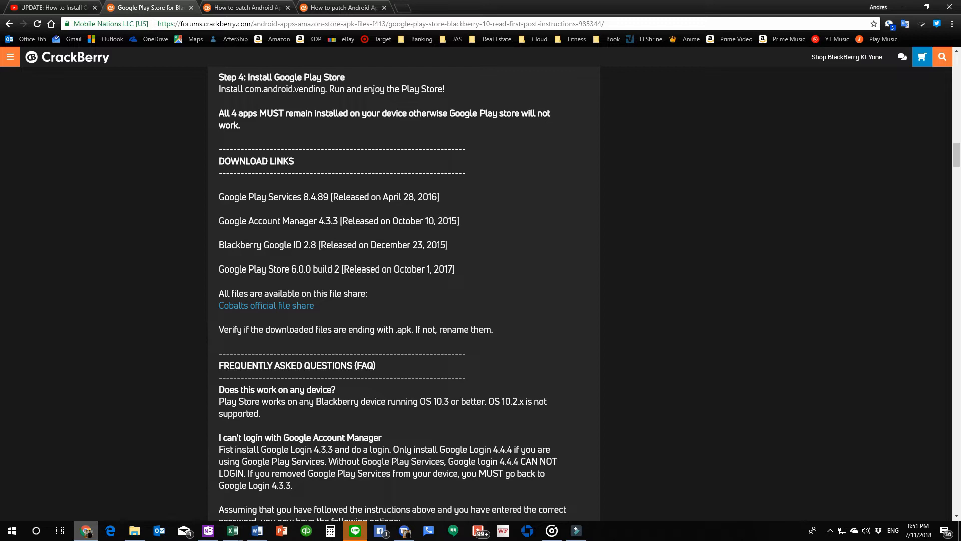
pyautogui.moveTo(388, 269); pyautogui.dragTo(432, 270)
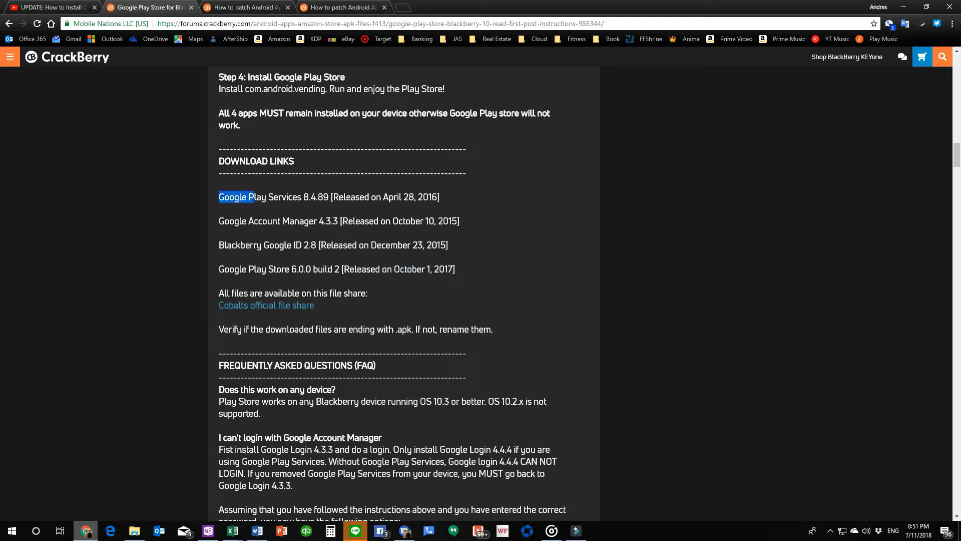
# Highlight the Google Play Services 8.4.89 line, then switch to the Android app patching thread.
pyautogui.moveTo(236, 197); pyautogui.dragTo(429, 196)
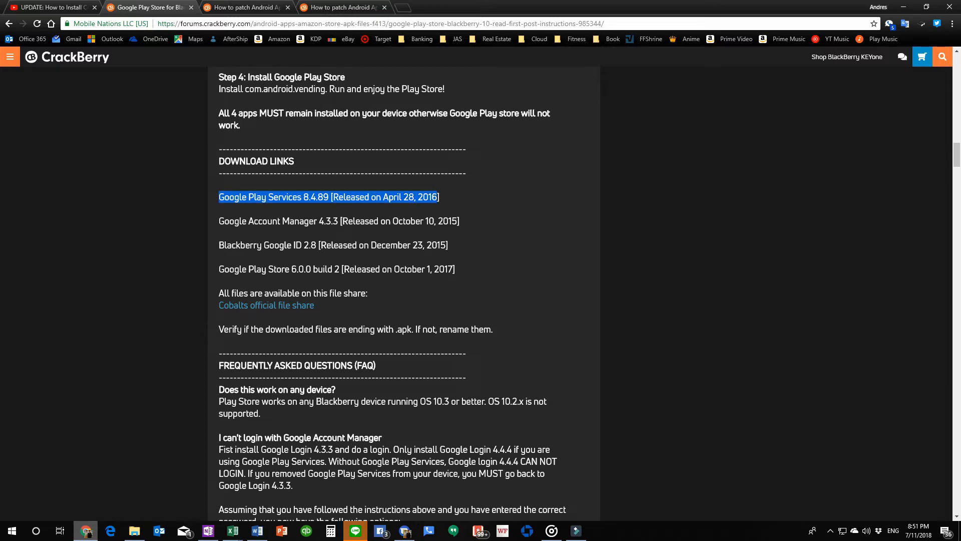
pyautogui.click(328, 196)
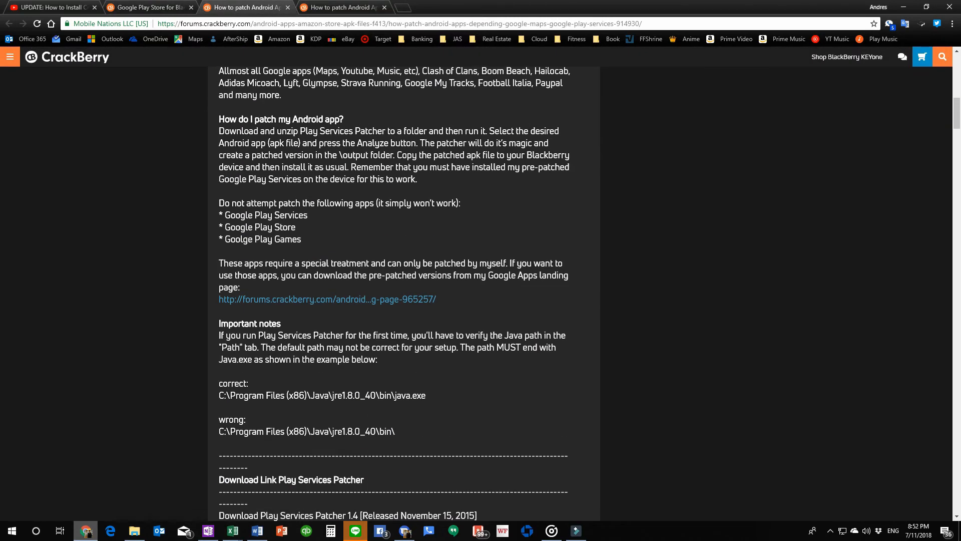
# Scroll the Play Services Patcher post to its download link and screenshot, selecting a line there.
pyautogui.scroll(3)
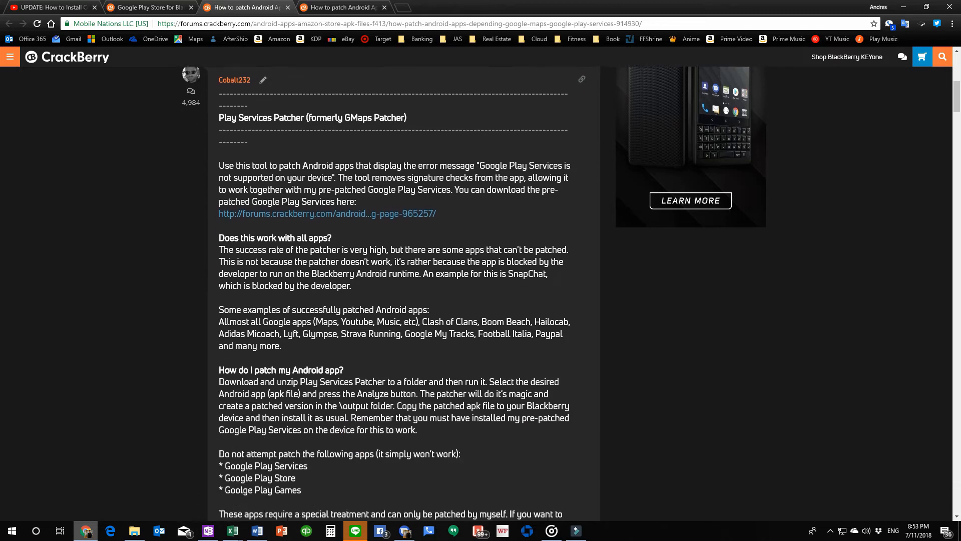
pyautogui.scroll(-3)
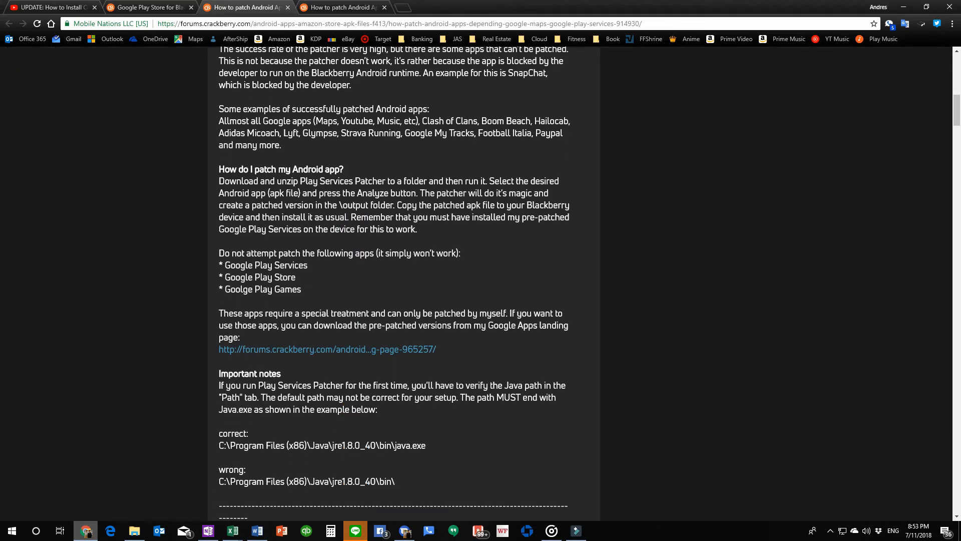
pyautogui.scroll(-3)
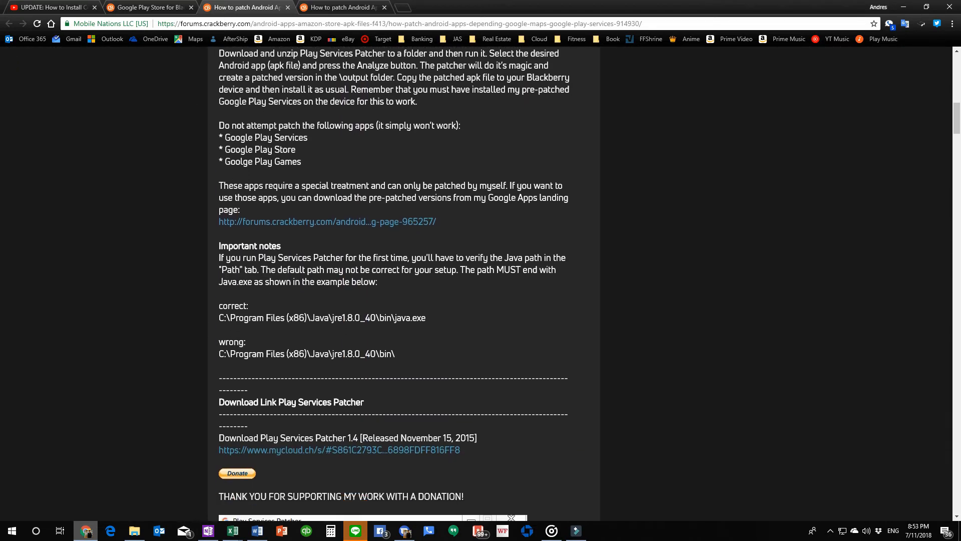
pyautogui.scroll(-3)
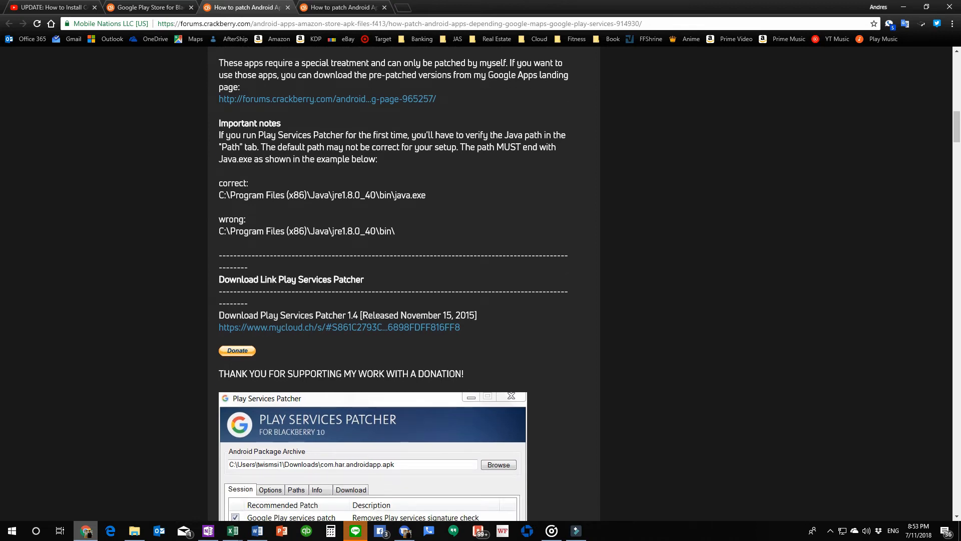
pyautogui.moveTo(366, 315); pyautogui.dragTo(475, 315)
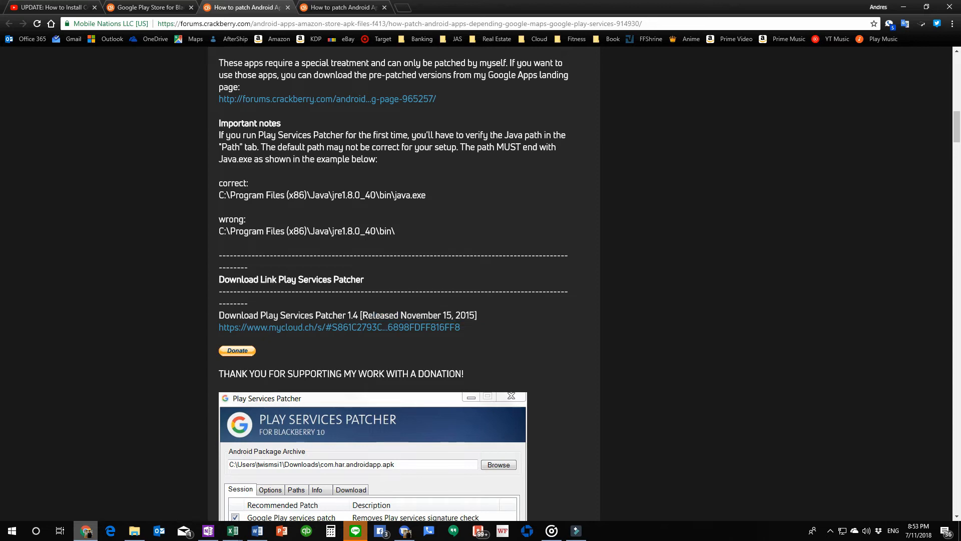
pyautogui.scroll(-3)
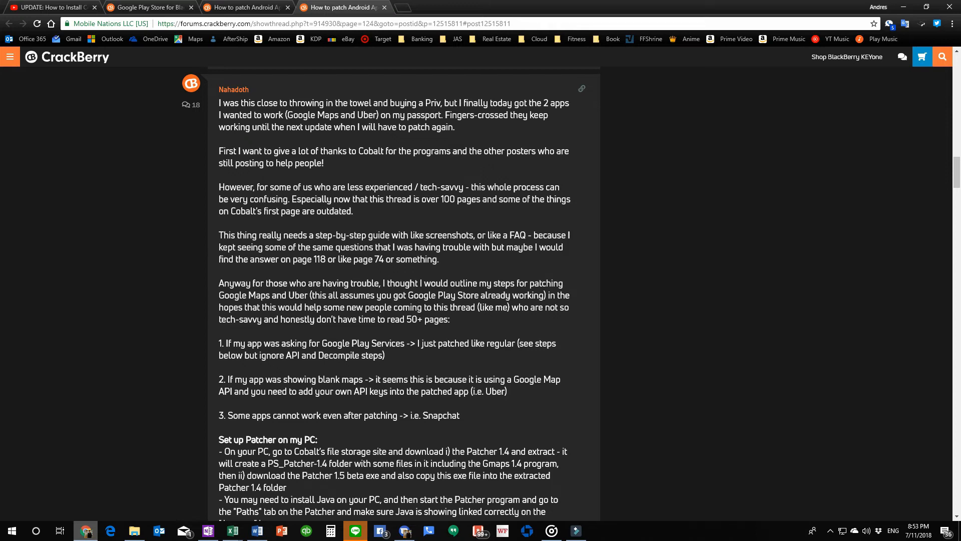
# Scroll Nahadoth's guide down to the BlackBerry install and Google Maps notes and C_McD's reply.
pyautogui.scroll(-3)
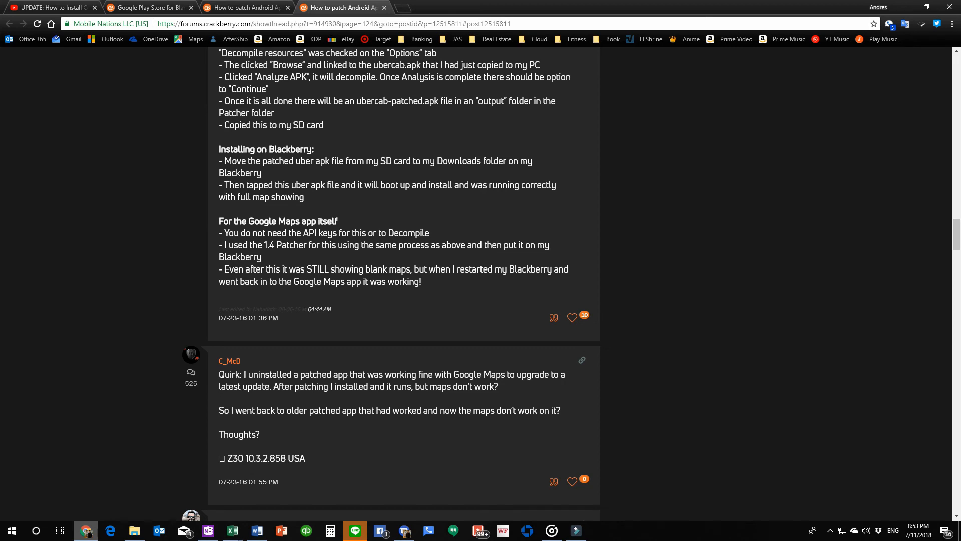
pyautogui.moveTo(401, 7)
pyautogui.write('bl')
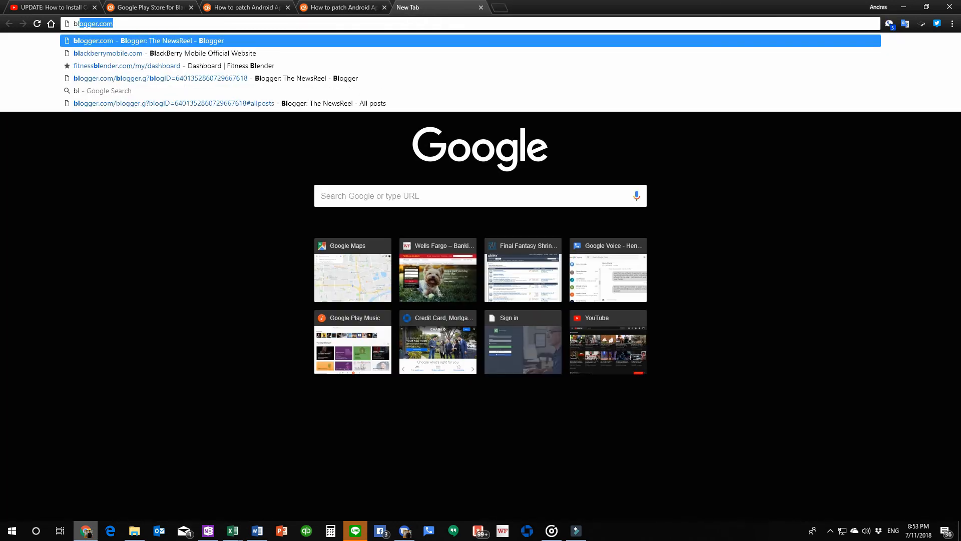
# Open blackberrymobile.com, scroll the KEY2 homepage, then return to the Google Play Store thread.
pyautogui.click(108, 53)
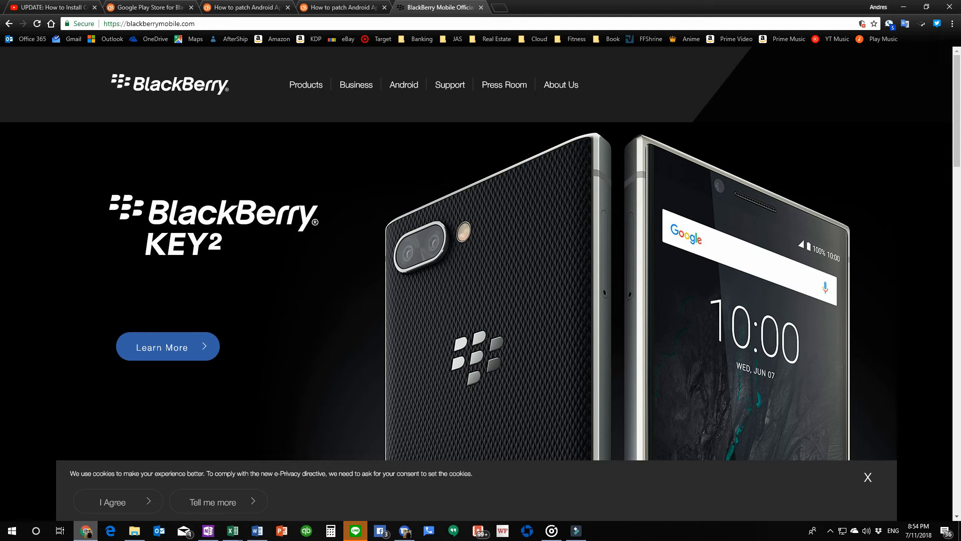
pyautogui.scroll(-3)
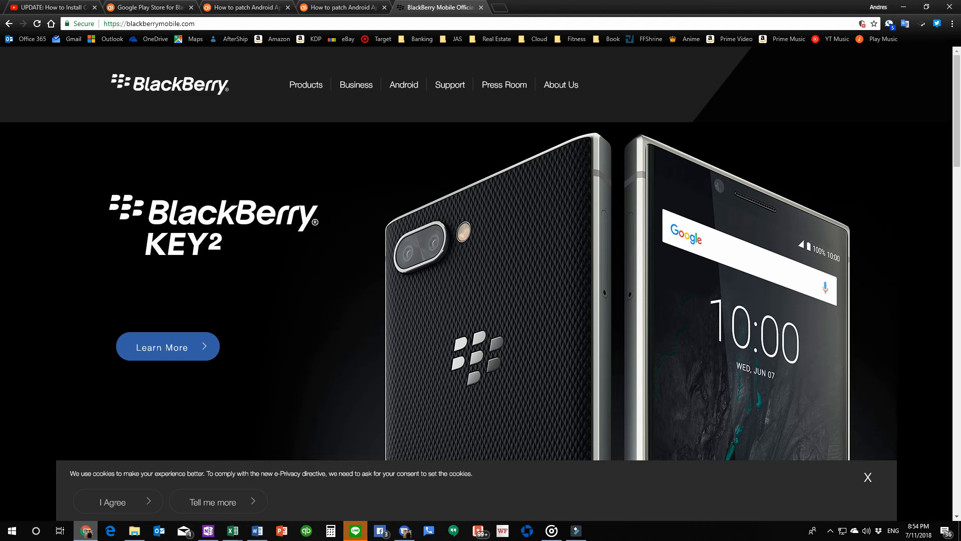
pyautogui.scroll(-3)
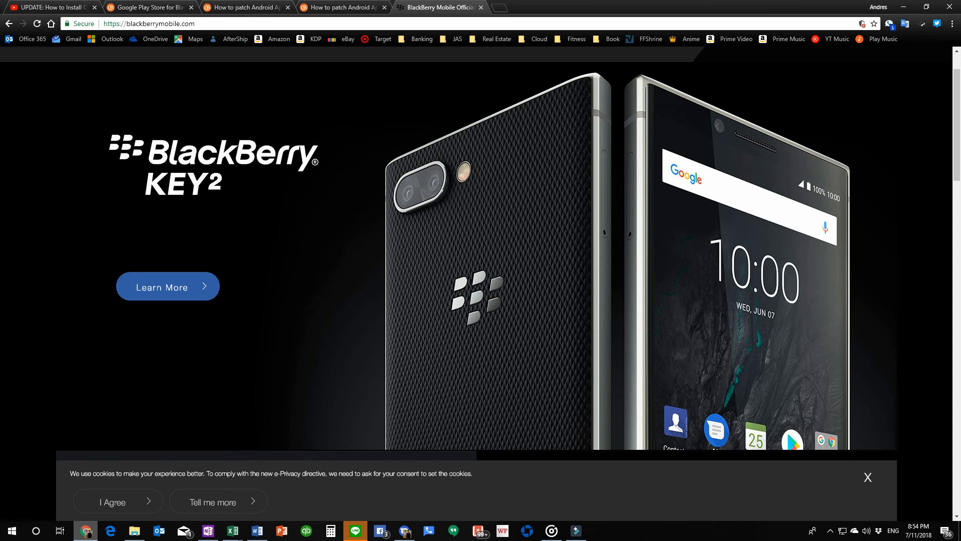
pyautogui.click(341, 8)
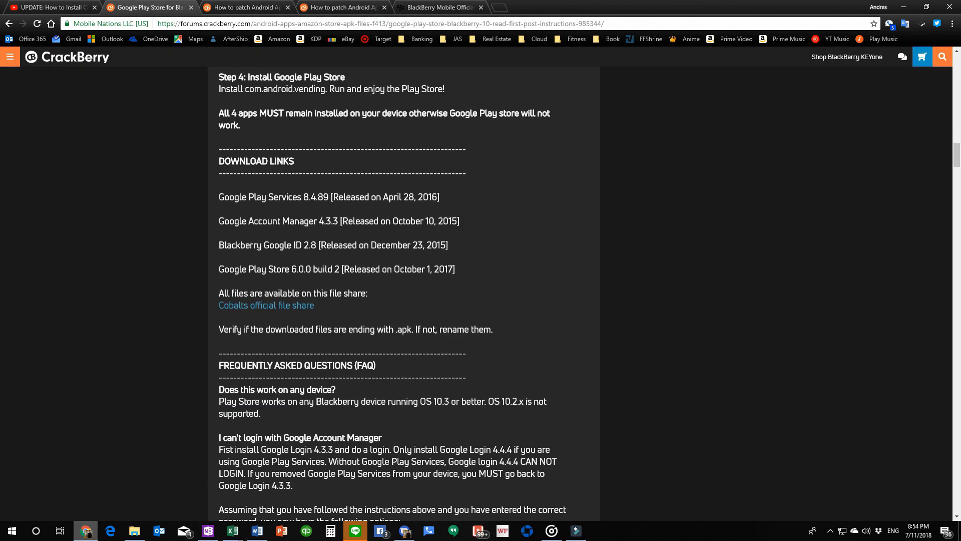
# Return to the YouTube tab 'UPDATE: How to Install Cobalt Google Play Store on BlackBerry 10 OS'.
pyautogui.click(52, 8)
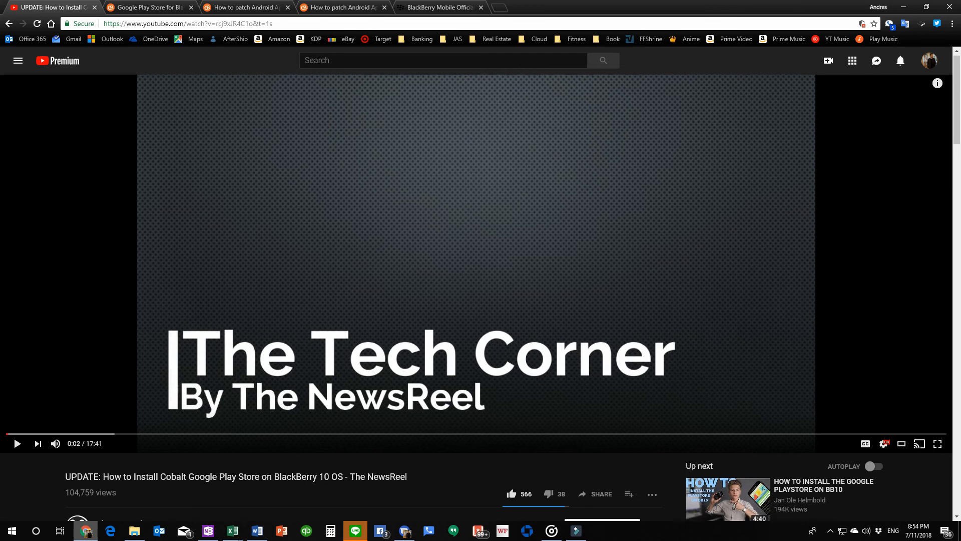